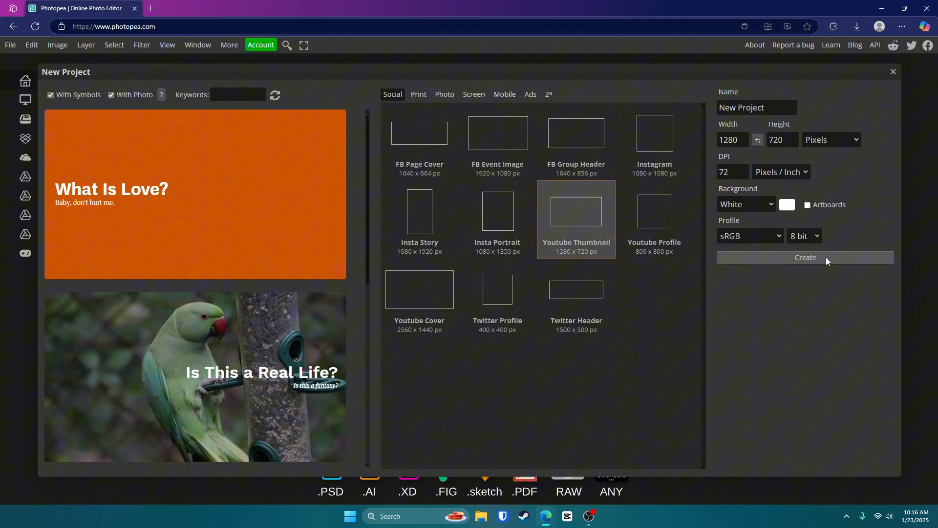
# Step: Create the 1280×720 project, set large bold red TEXT over the black canvas and select it
pyautogui.click(805, 257)
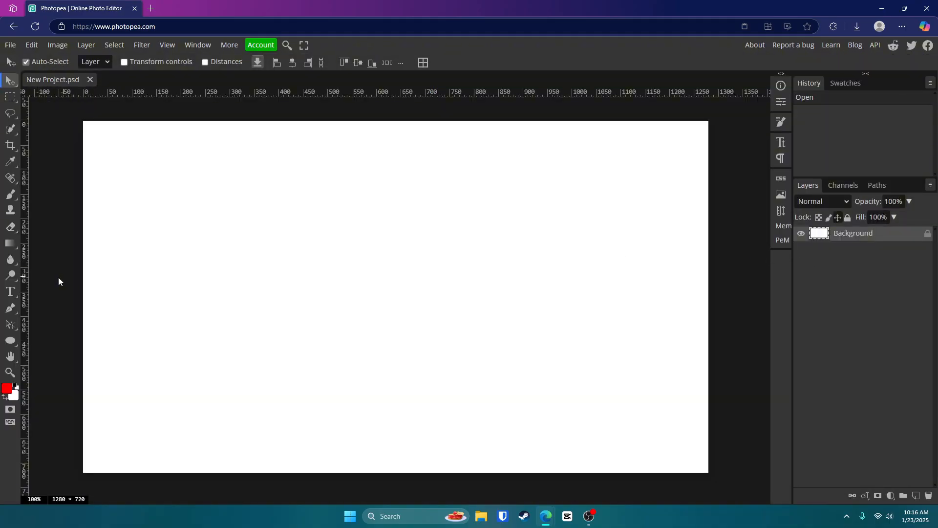
pyautogui.moveTo(758, 258)
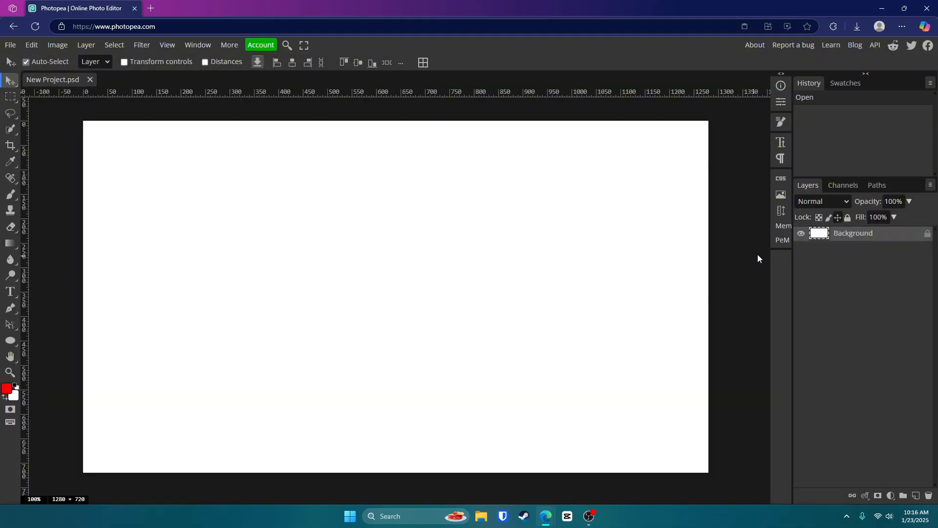
pyautogui.write('TEXT')
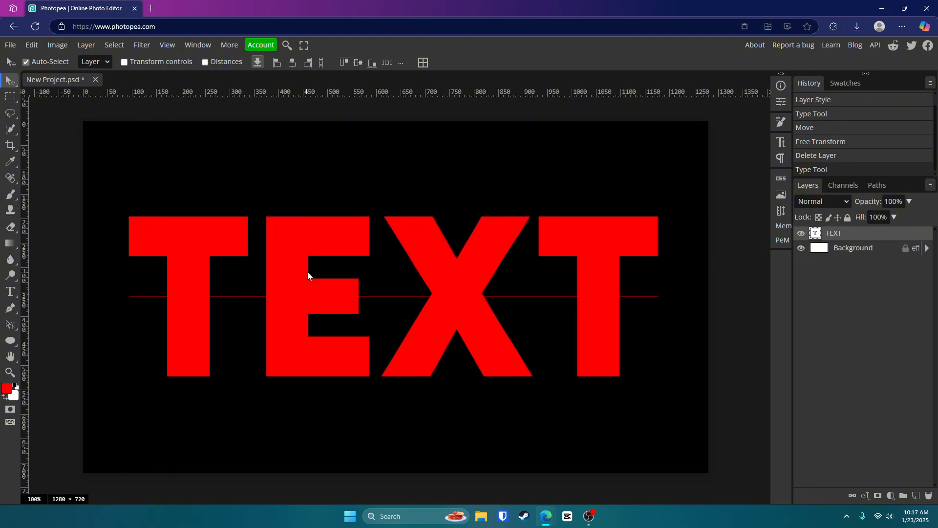
pyautogui.click(9, 293)
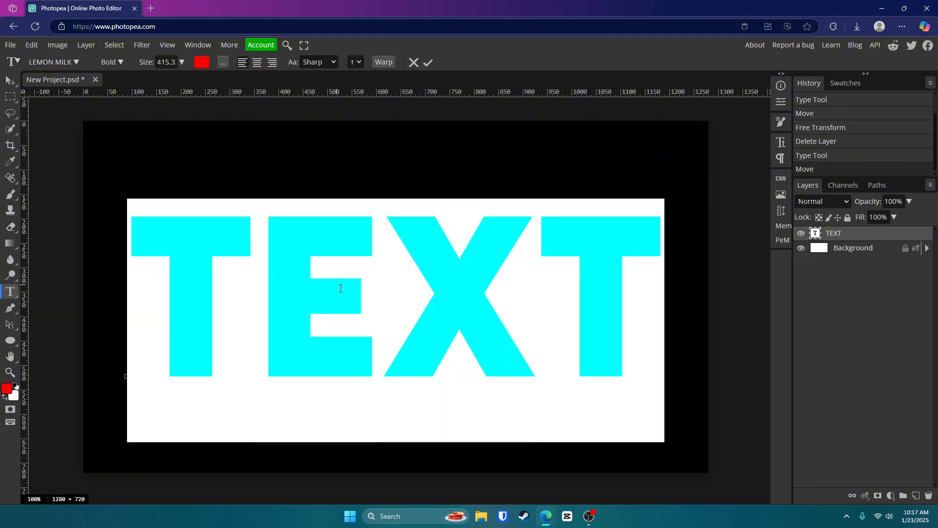
pyautogui.tripleClick(166, 61)
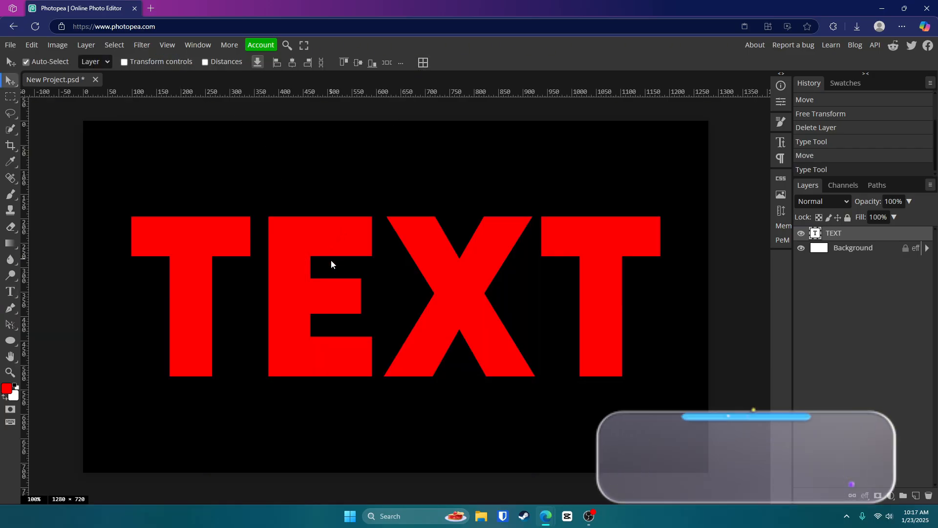
pyautogui.press('ctrl+alt+t')
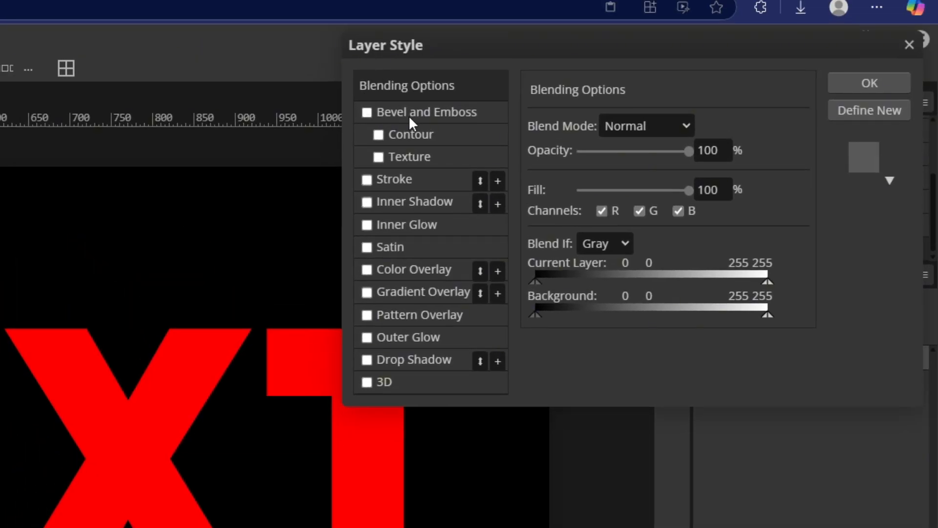
# Step: Enable Bevel and Emboss with angle 90, a double-peak contour and 300% depth
pyautogui.click(366, 112)
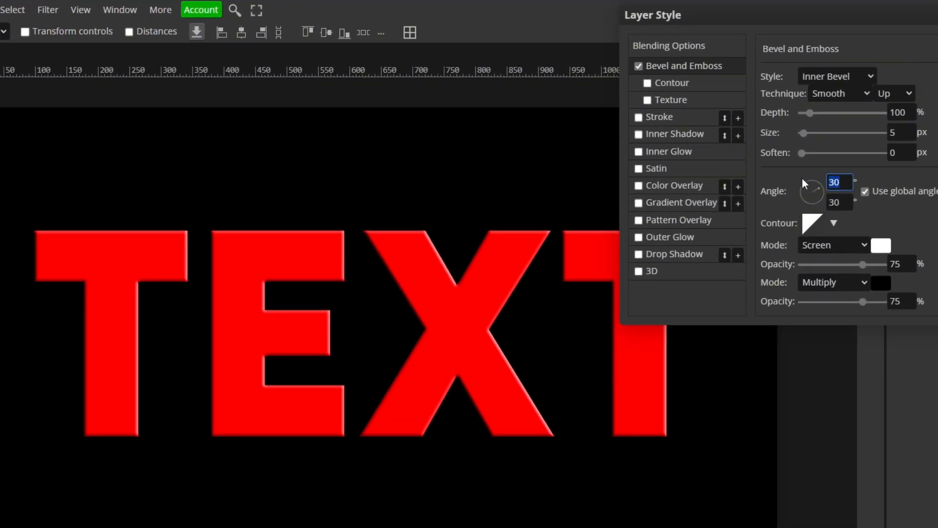
pyautogui.write('90')
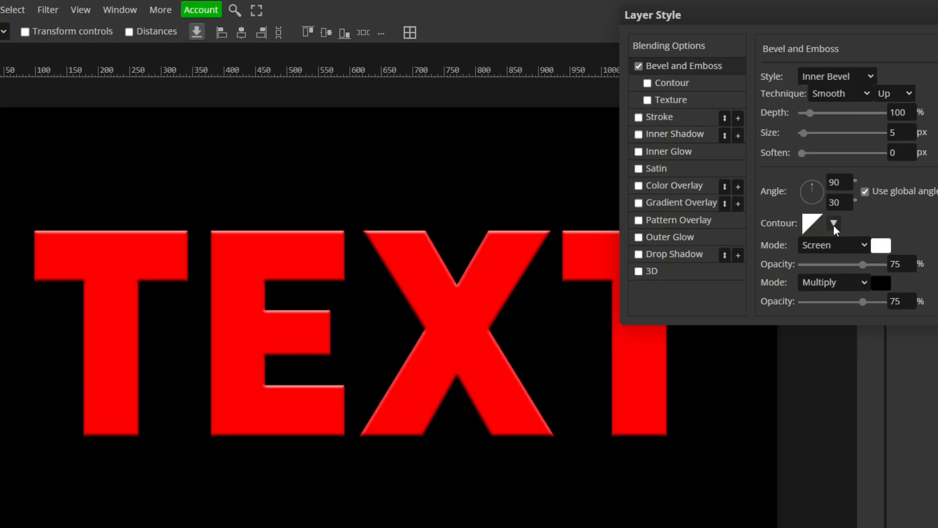
pyautogui.click(833, 225)
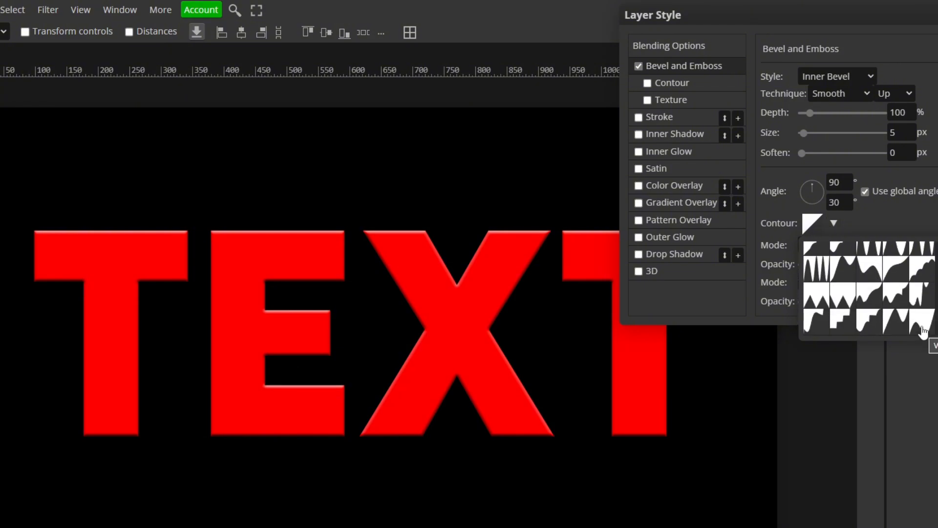
pyautogui.moveTo(924, 333)
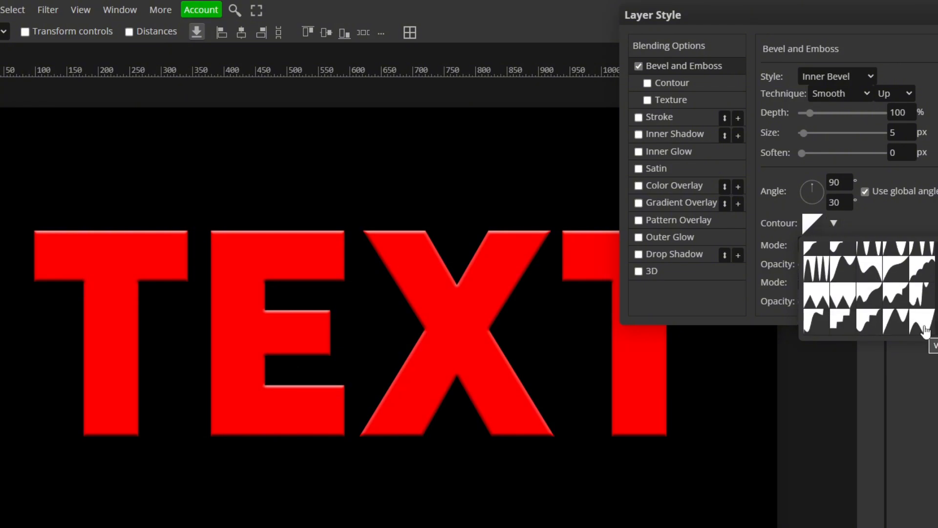
pyautogui.click(829, 242)
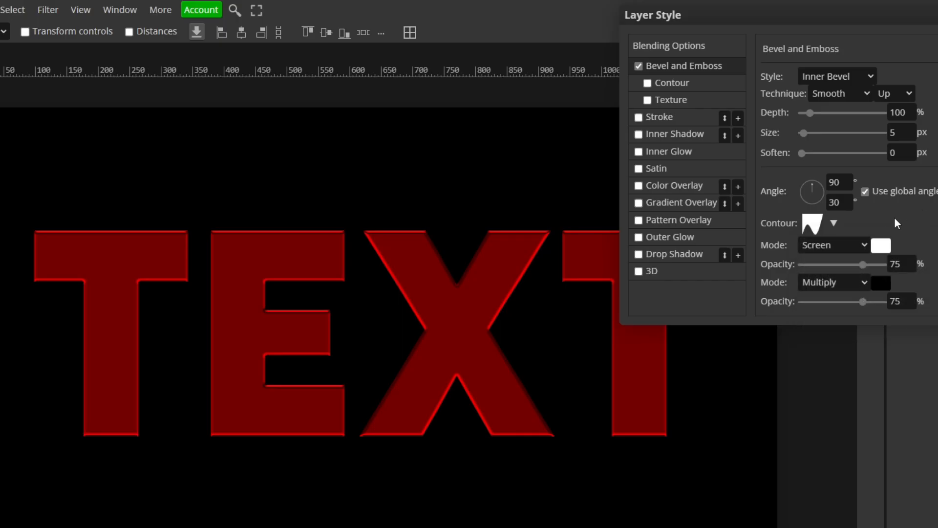
pyautogui.click(892, 132)
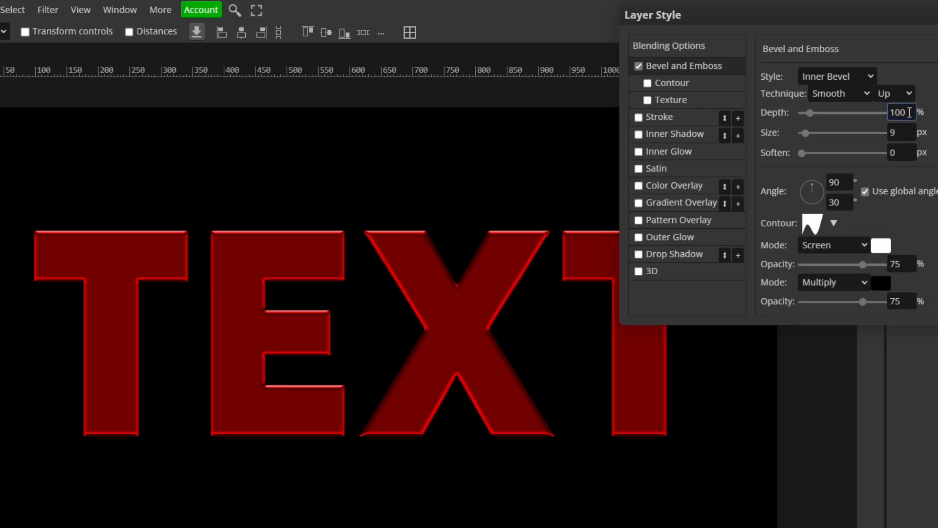
pyautogui.write('300')
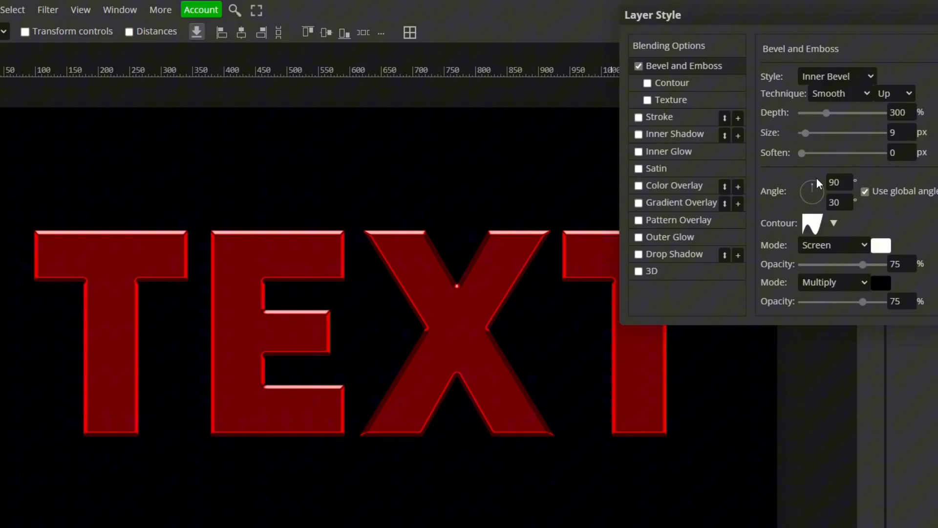
pyautogui.moveTo(770, 165)
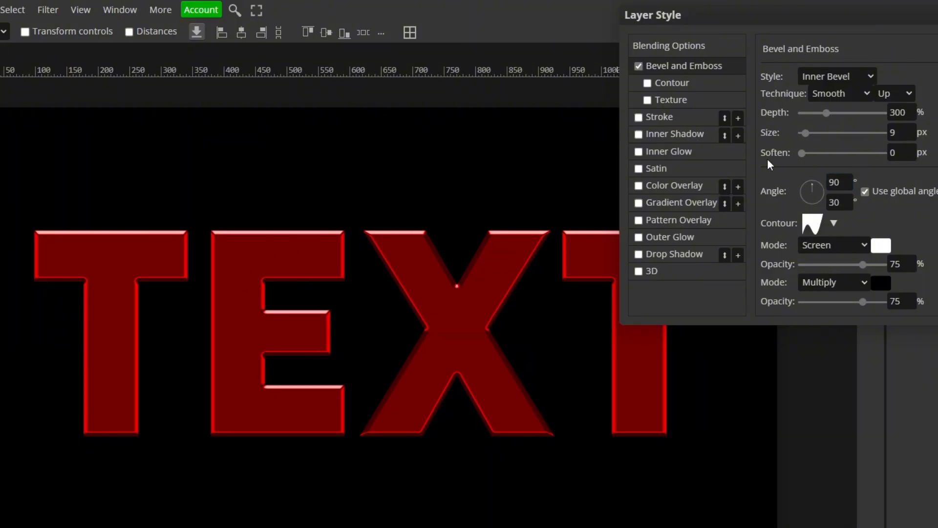
# Step: Enable a white Inner Glow, toggling it off and on to compare the effect
pyautogui.click(638, 152)
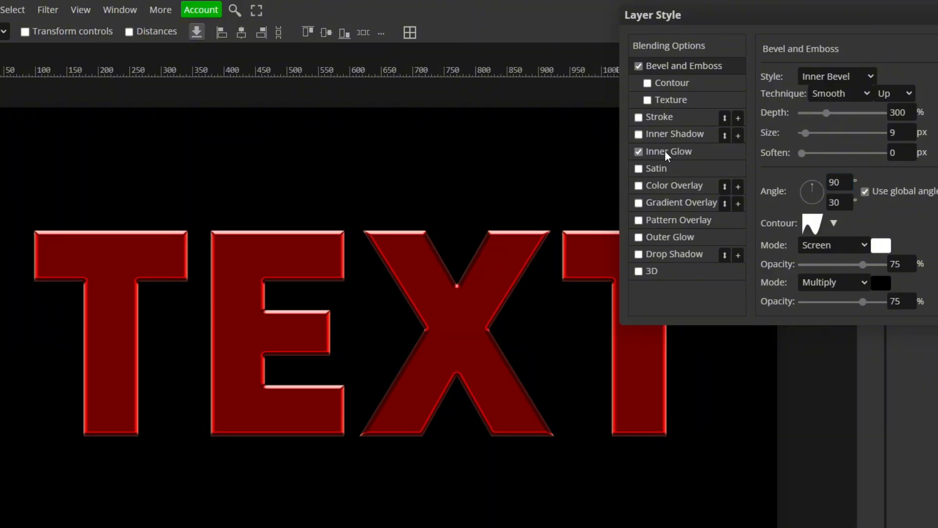
pyautogui.click(668, 150)
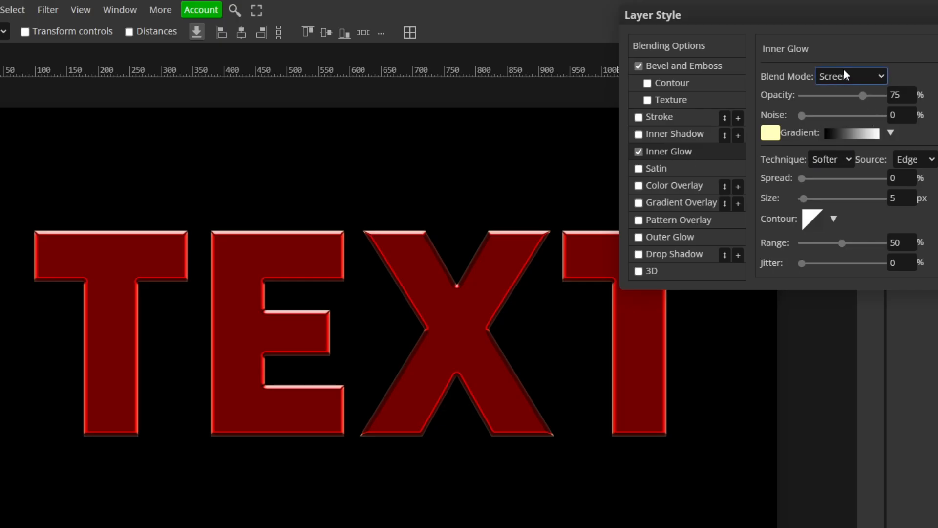
pyautogui.moveTo(860, 84)
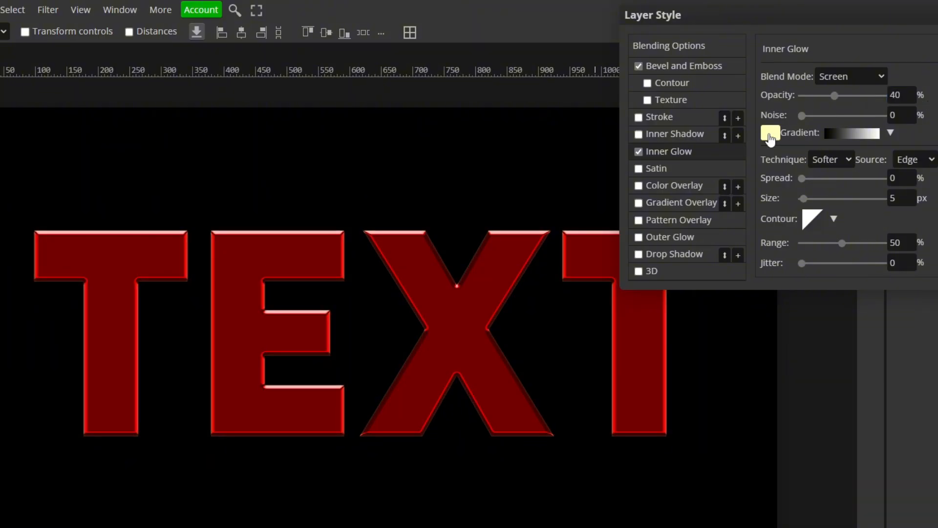
pyautogui.click(770, 133)
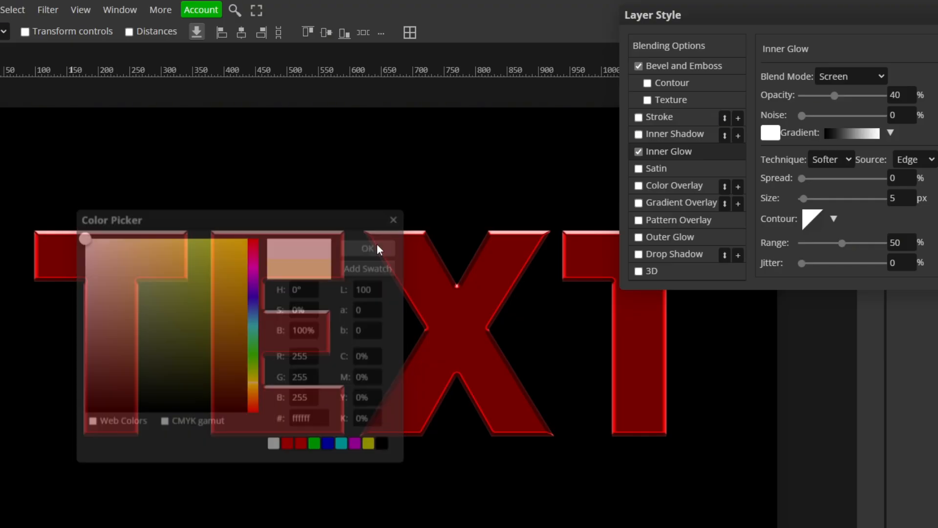
pyautogui.click(368, 247)
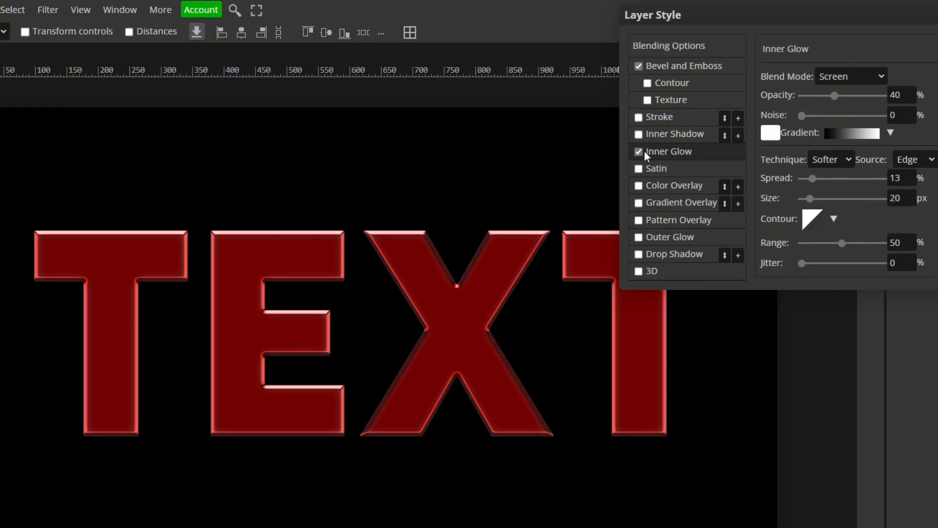
pyautogui.click(639, 151)
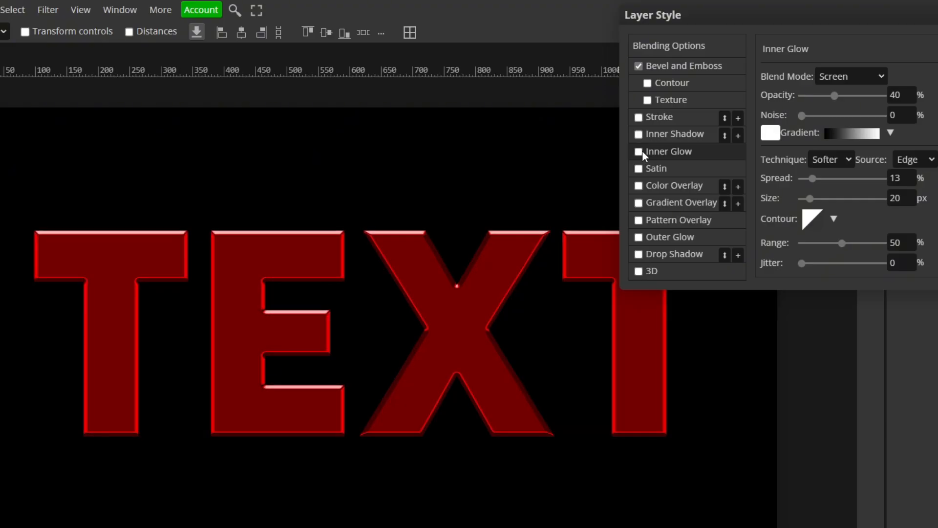
pyautogui.click(638, 151)
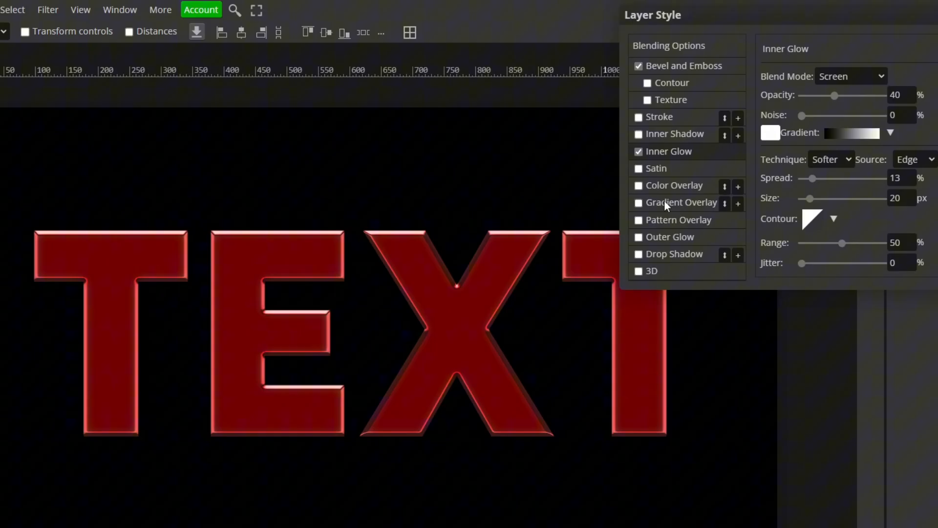
# Step: Enable Gradient Overlay and open its gradient stops for editing
pyautogui.click(638, 202)
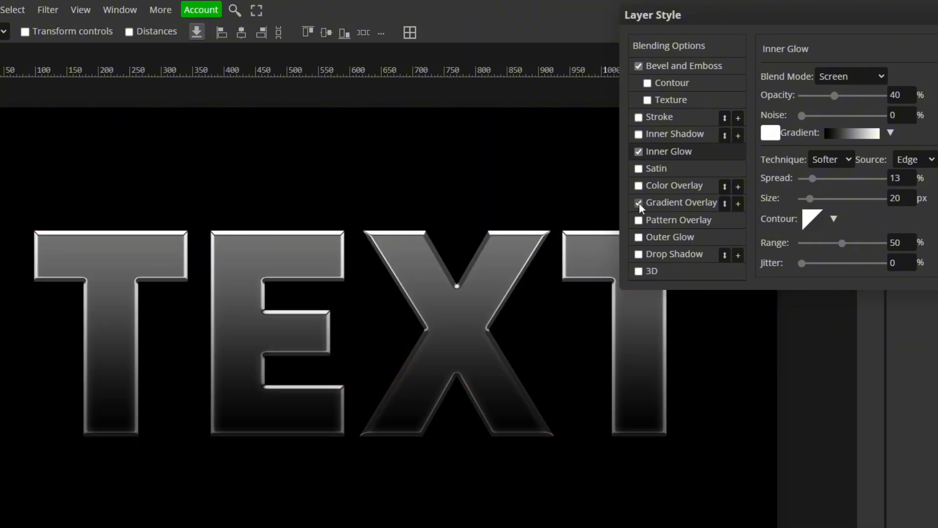
pyautogui.click(680, 202)
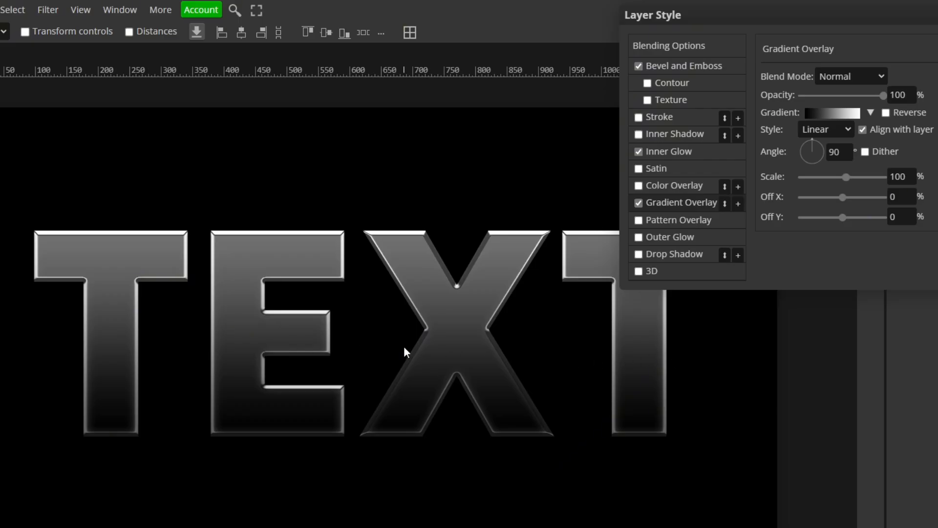
pyautogui.moveTo(454, 334)
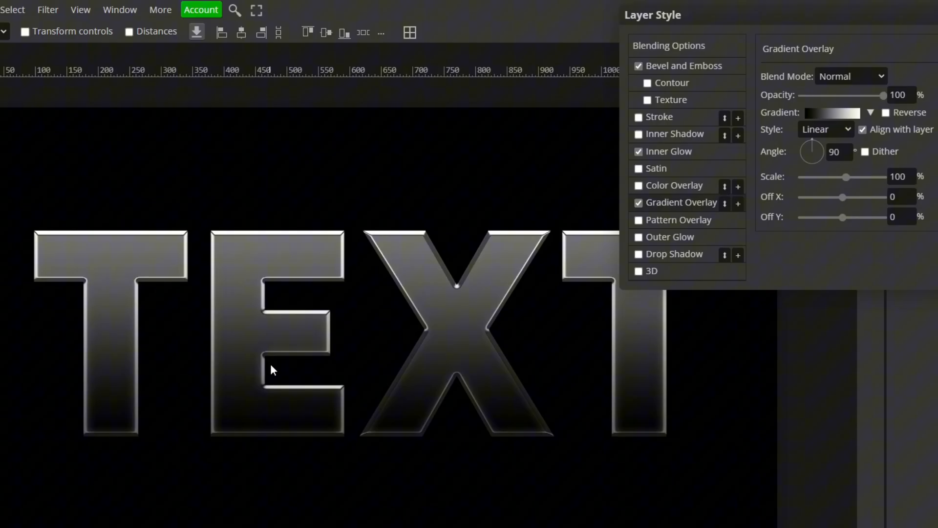
pyautogui.moveTo(724, 134)
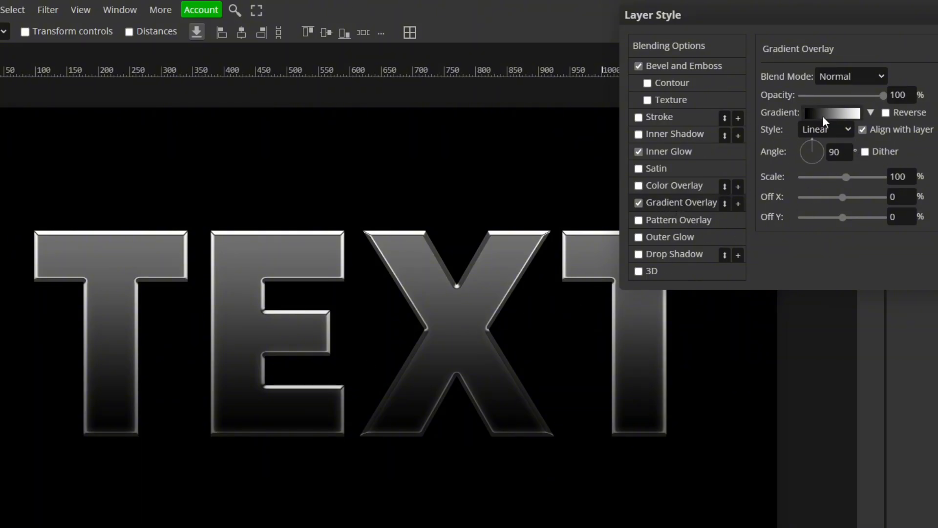
pyautogui.click(830, 112)
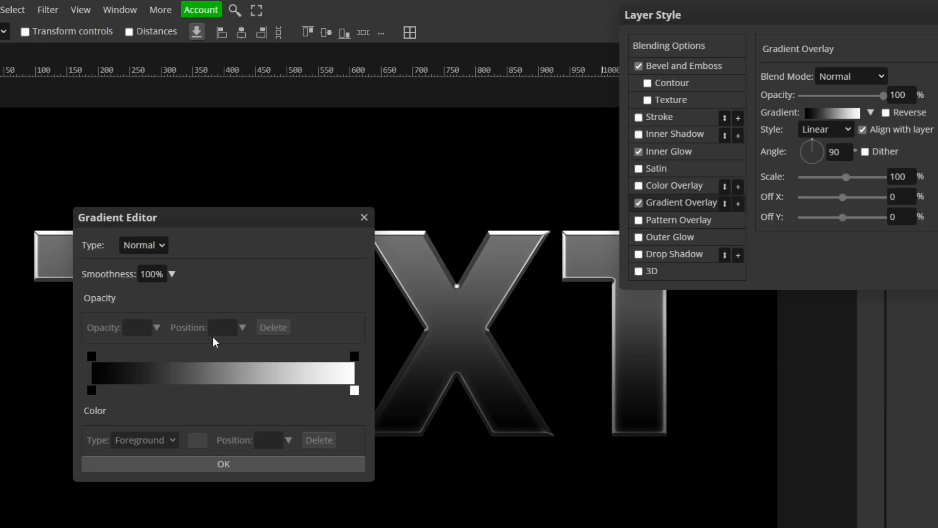
pyautogui.moveTo(227, 390)
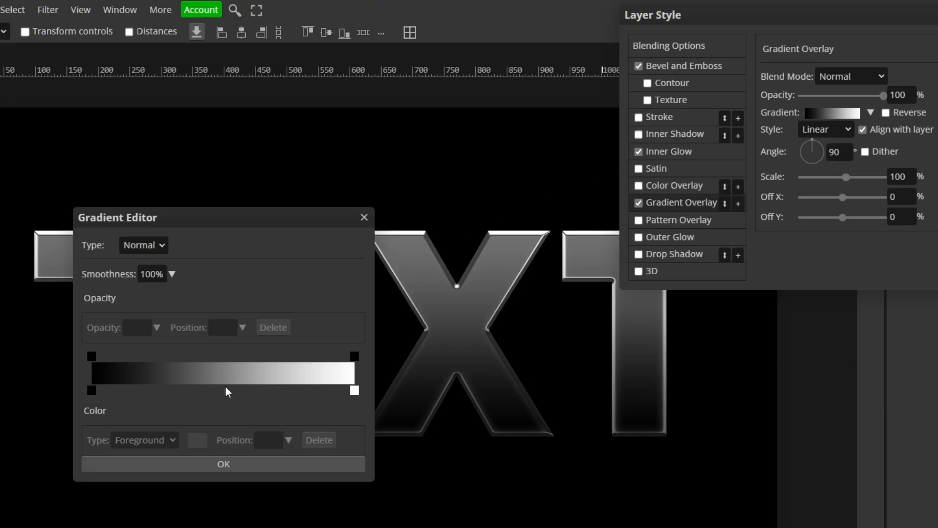
pyautogui.click(217, 390)
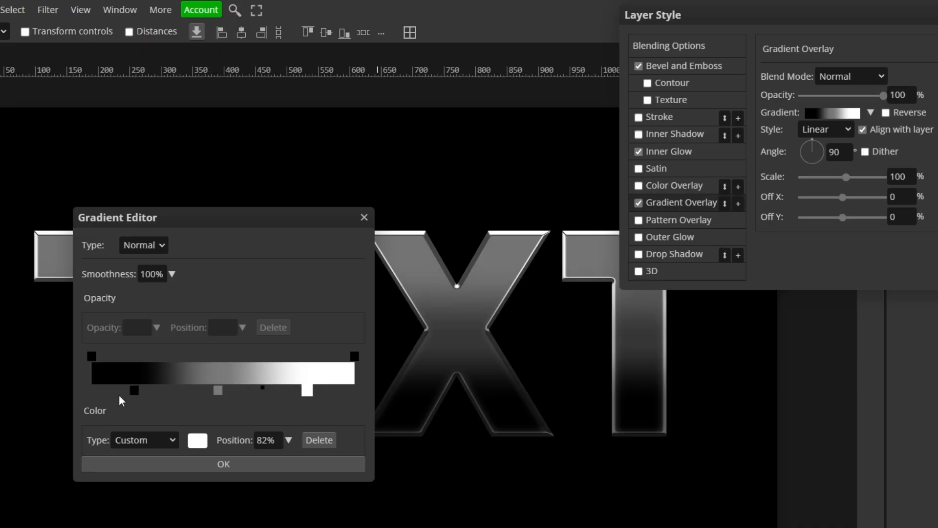
# Step: Recolour the gradient stop to red, confirm it and enable the 3D extrusion
pyautogui.click(197, 439)
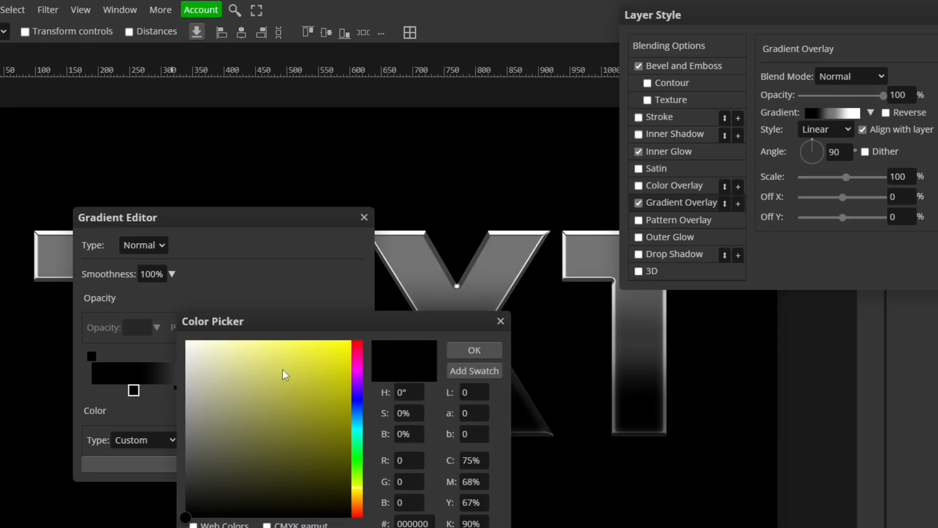
pyautogui.click(352, 340)
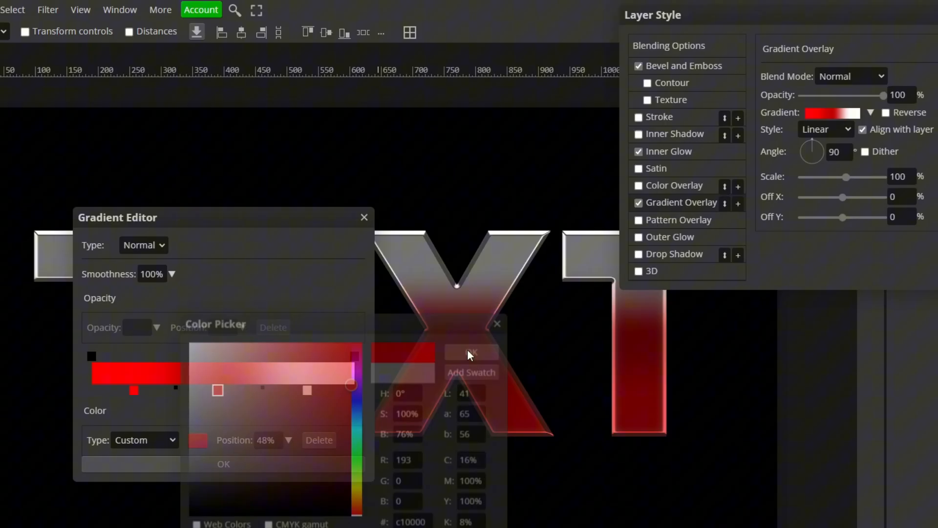
pyautogui.click(471, 351)
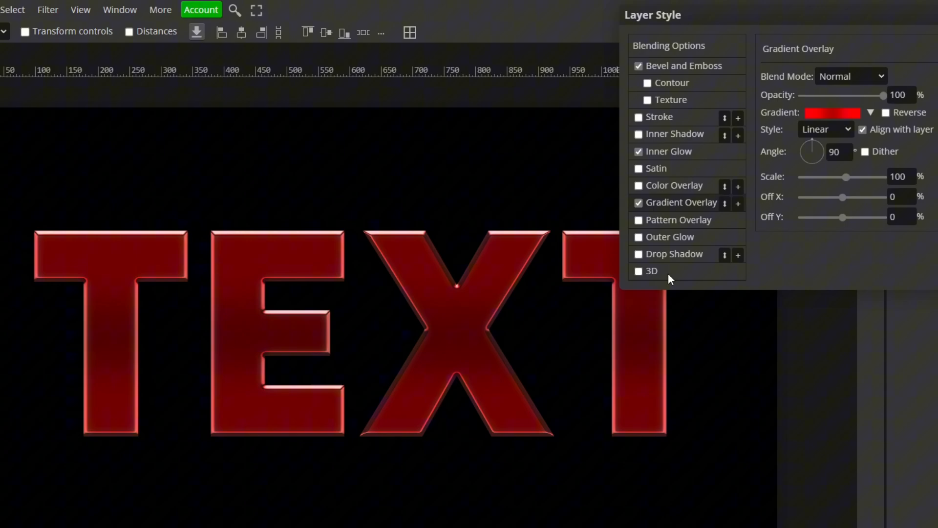
pyautogui.click(638, 270)
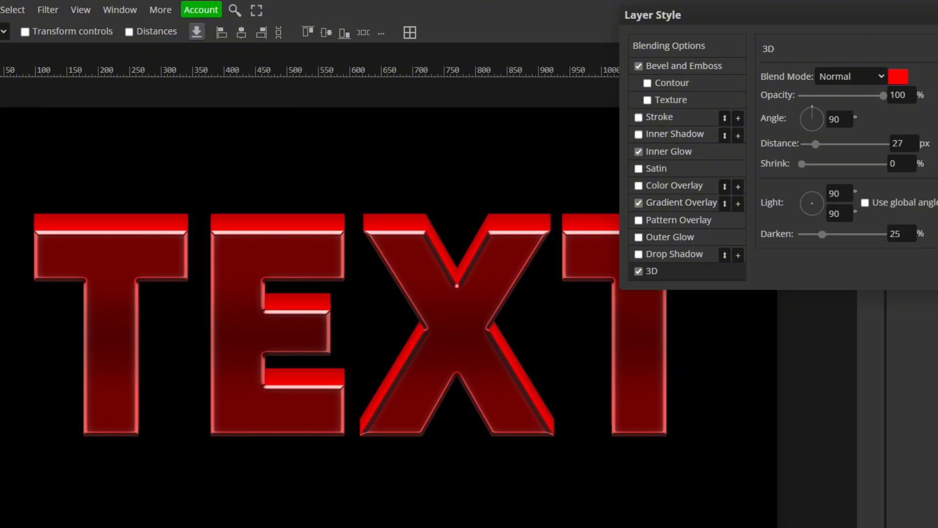
# Step: Point the 3D extrusion downward at −90° and colour it a darker red
pyautogui.click(837, 119)
pyautogui.write('-90')
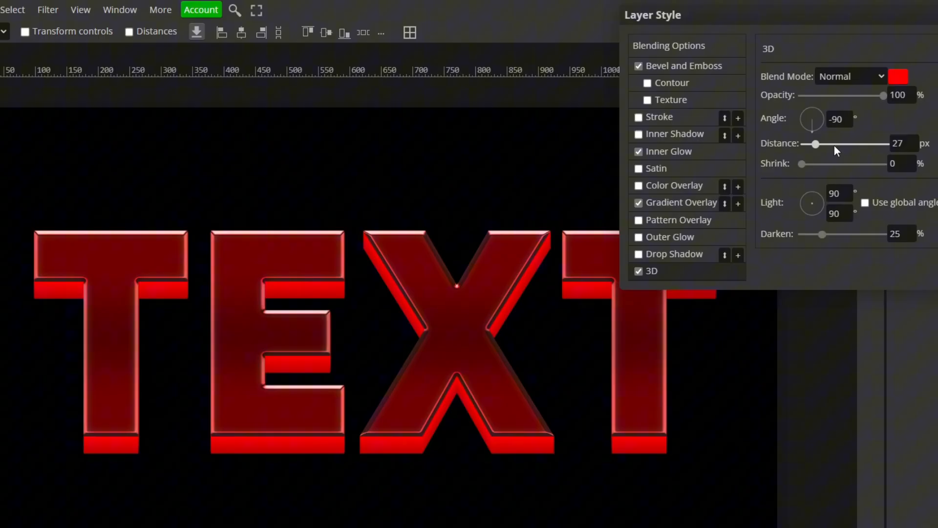
pyautogui.click(900, 163)
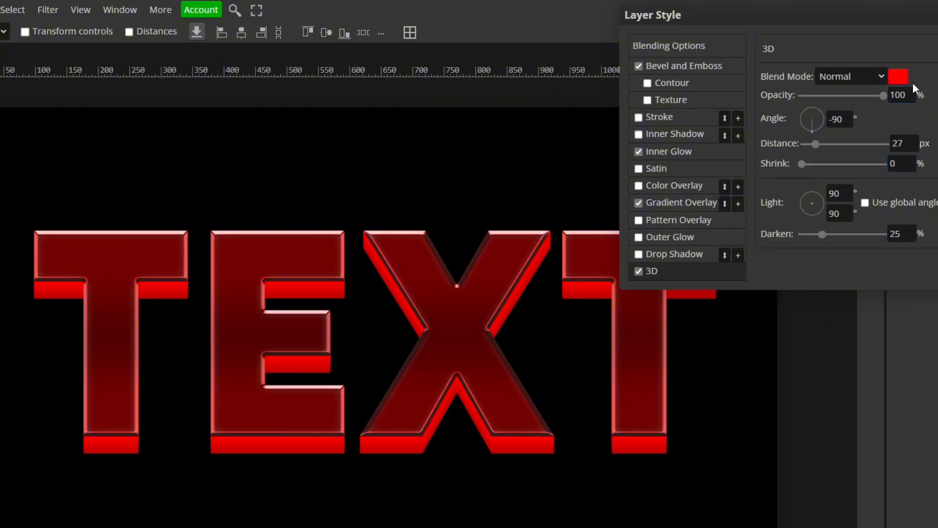
pyautogui.click(898, 76)
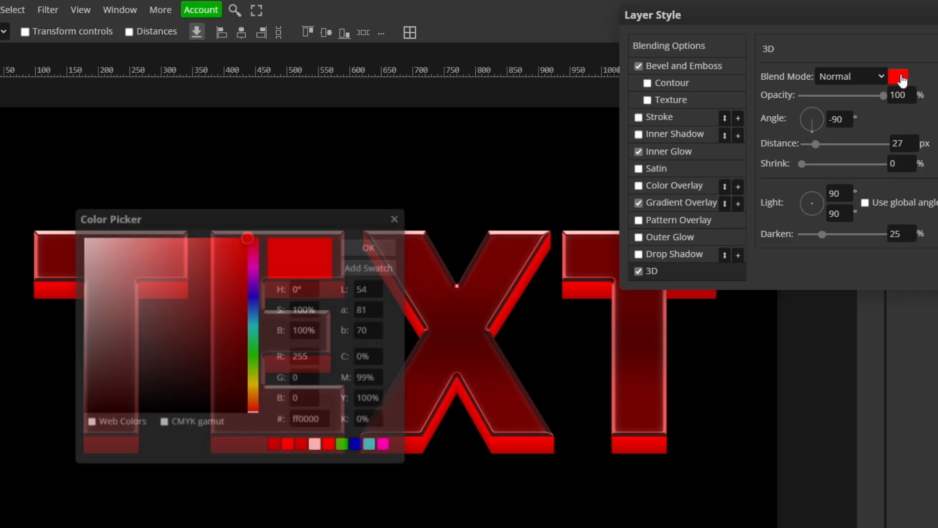
pyautogui.click(247, 310)
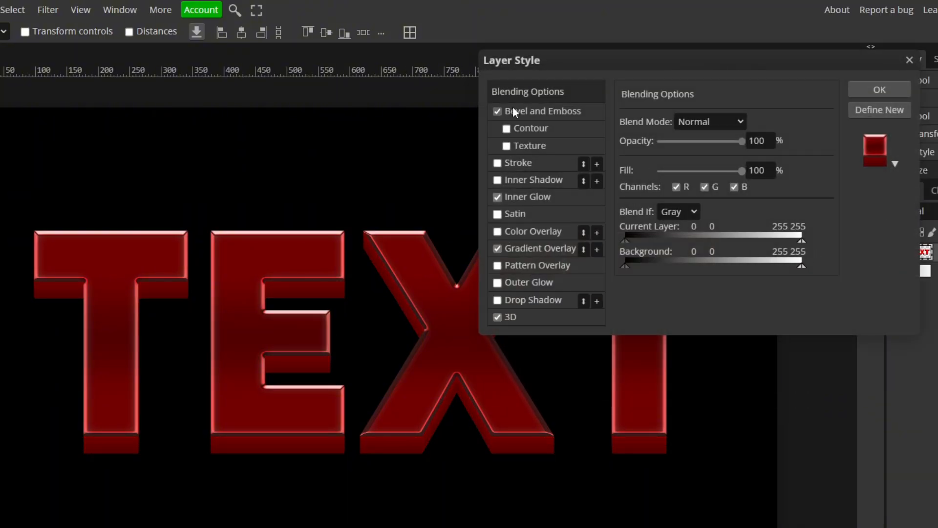
# Step: Lower the Bevel and Emboss light altitude to 24 and apply the whole layer style
pyautogui.click(542, 110)
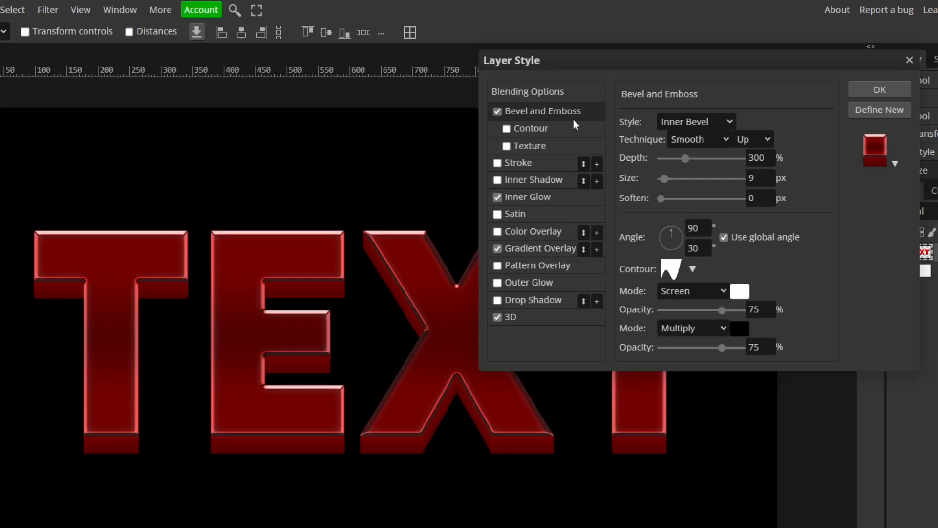
pyautogui.click(698, 247)
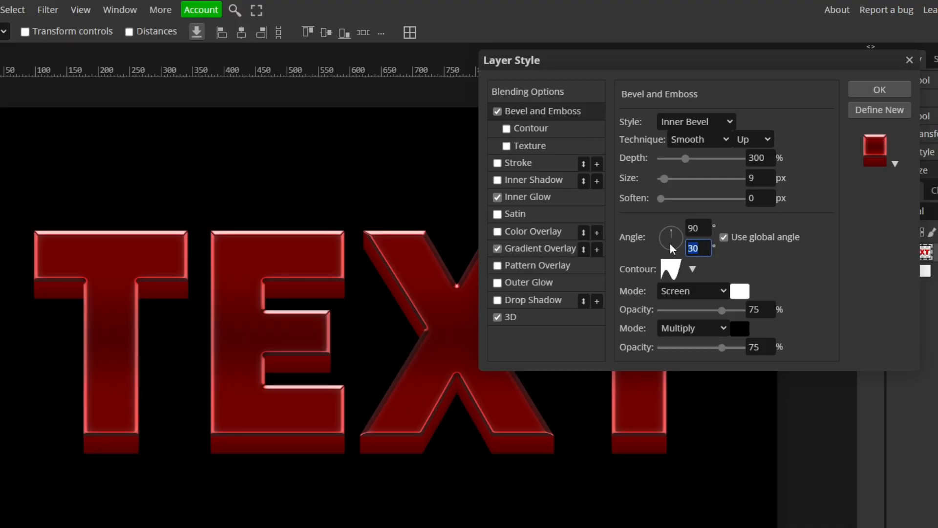
pyautogui.write('24')
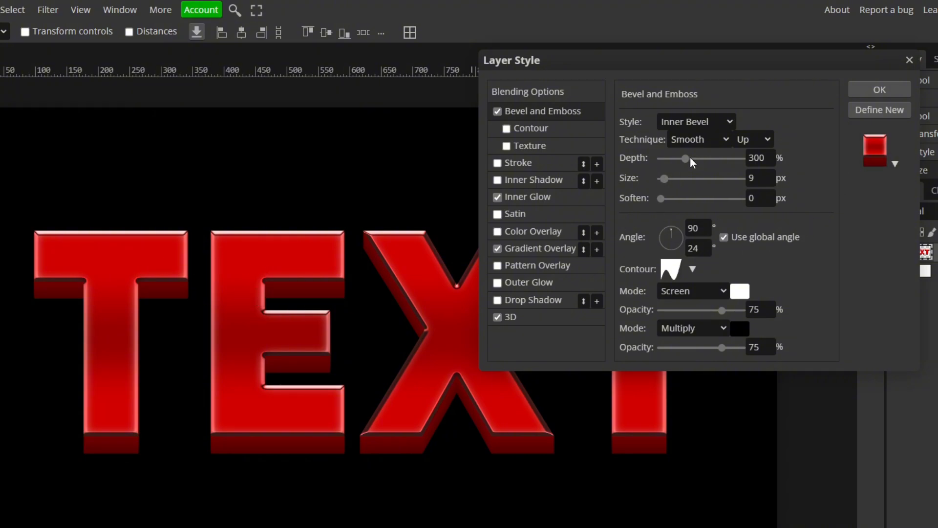
pyautogui.click(878, 89)
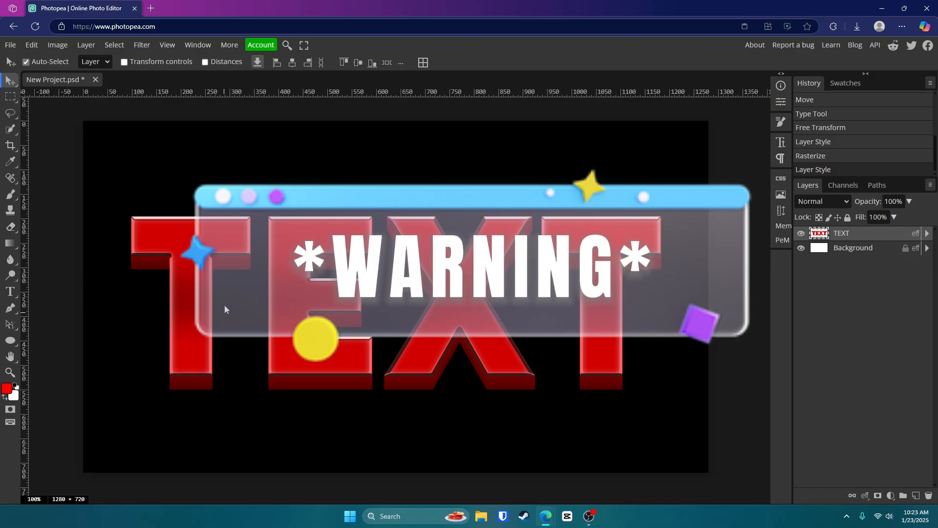
pyautogui.moveTo(618, 290)
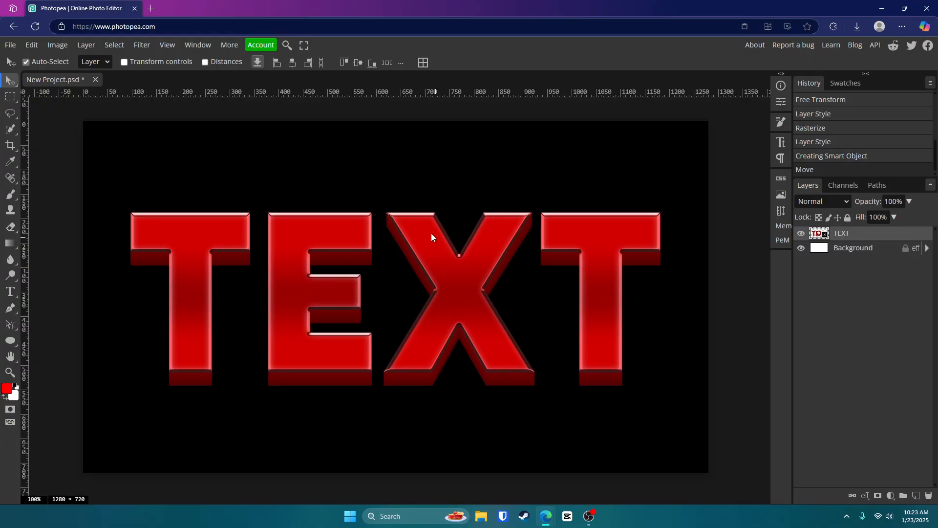
# Step: Apply an Ink Outlines filter with stroke length 17, dark intensity 8 and light intensity 24
pyautogui.click(142, 45)
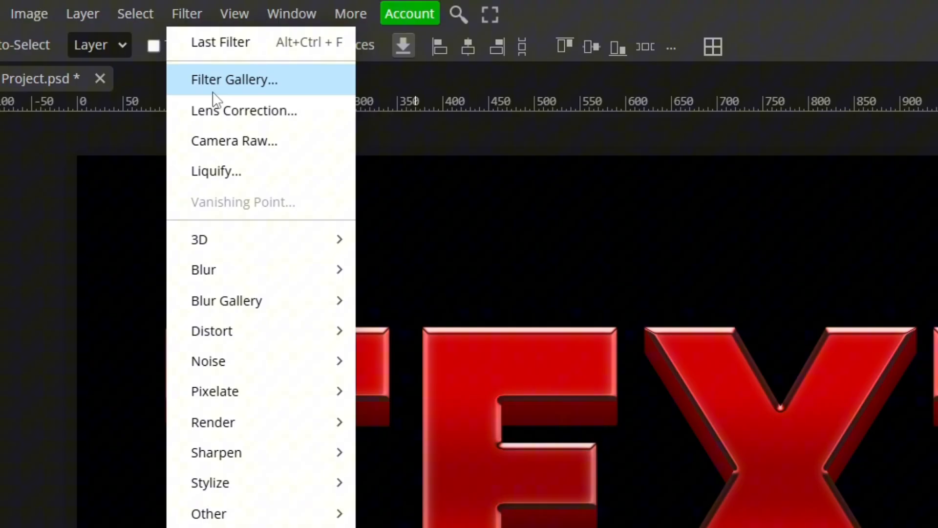
pyautogui.click(234, 79)
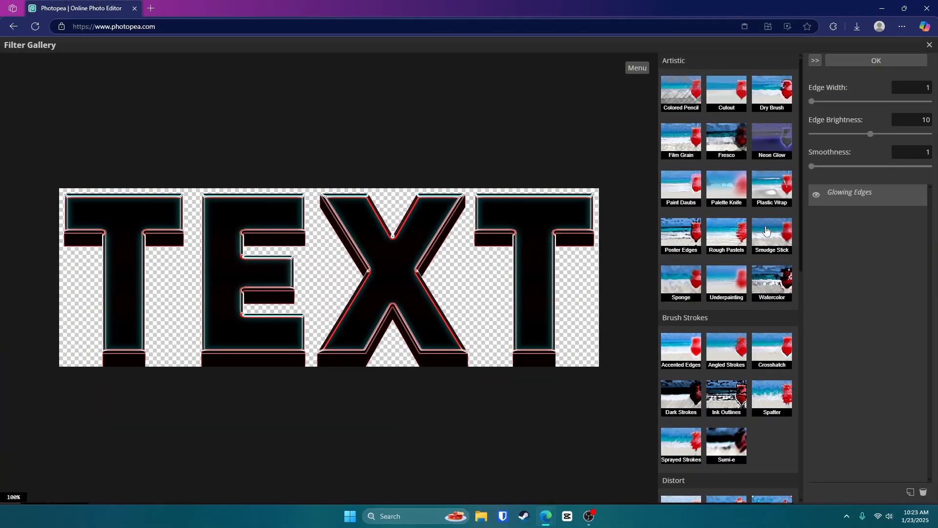
pyautogui.click(726, 397)
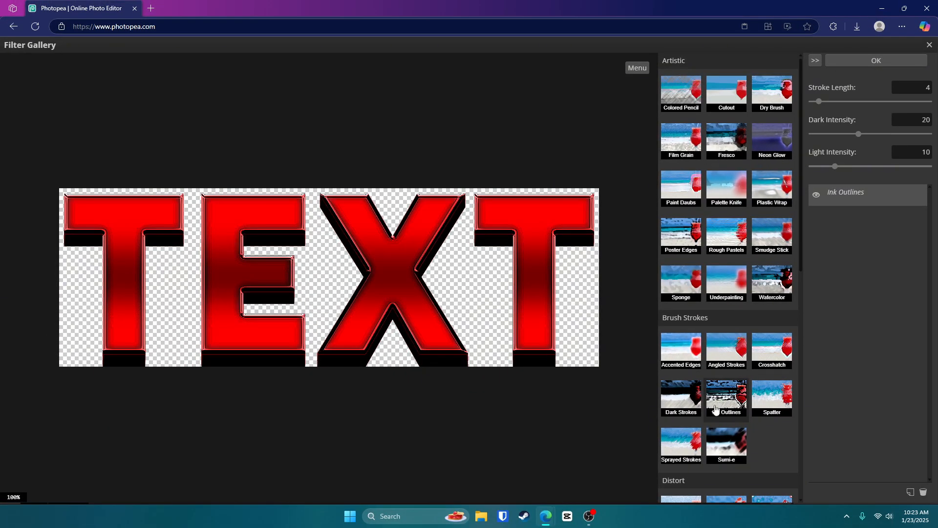
pyautogui.moveTo(834, 166); pyautogui.dragTo(854, 166)
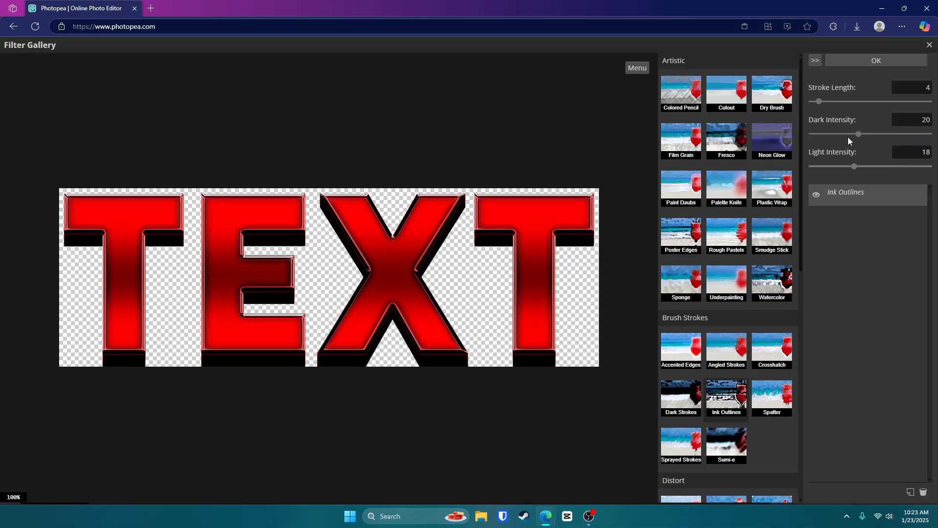
pyautogui.moveTo(857, 133); pyautogui.dragTo(825, 134)
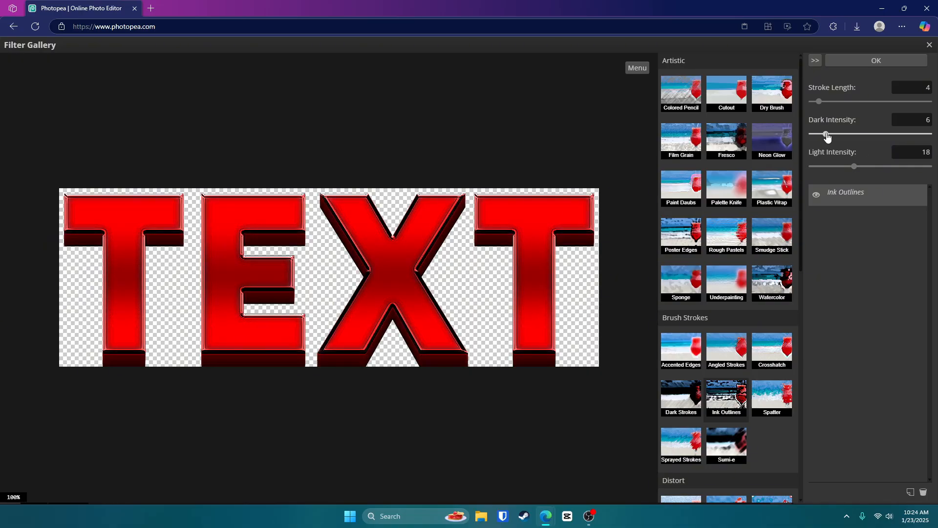
pyautogui.moveTo(854, 166); pyautogui.dragTo(871, 166)
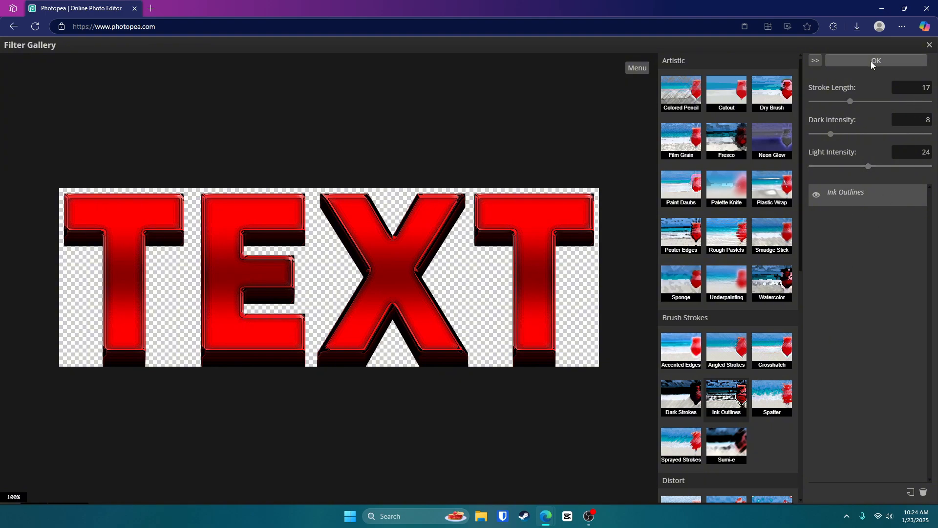
pyautogui.click(875, 60)
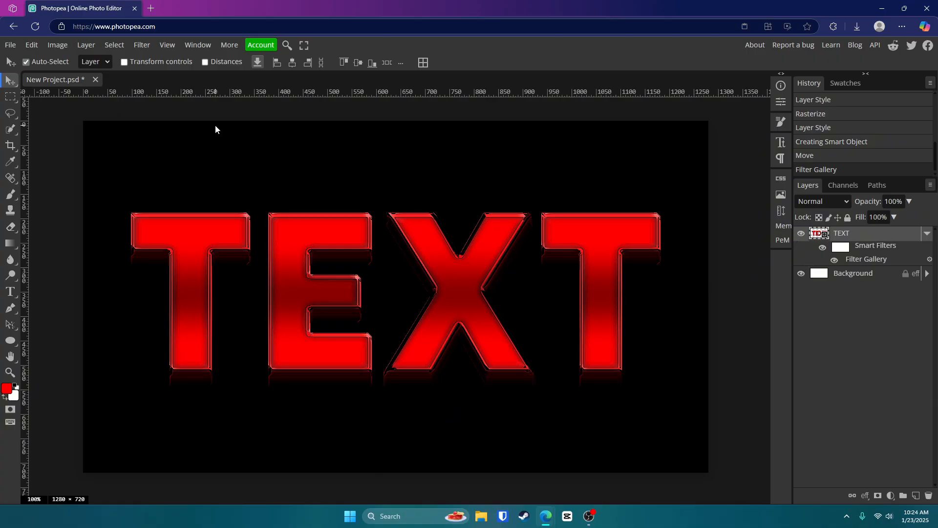
# Step: Apply a Lens Correction filter and settle its bulge amount at about 10
pyautogui.click(141, 45)
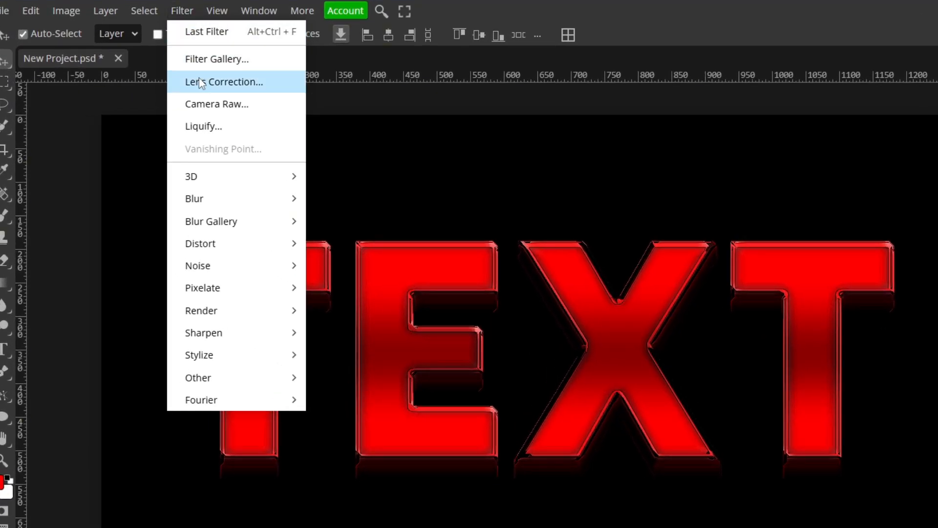
pyautogui.click(224, 82)
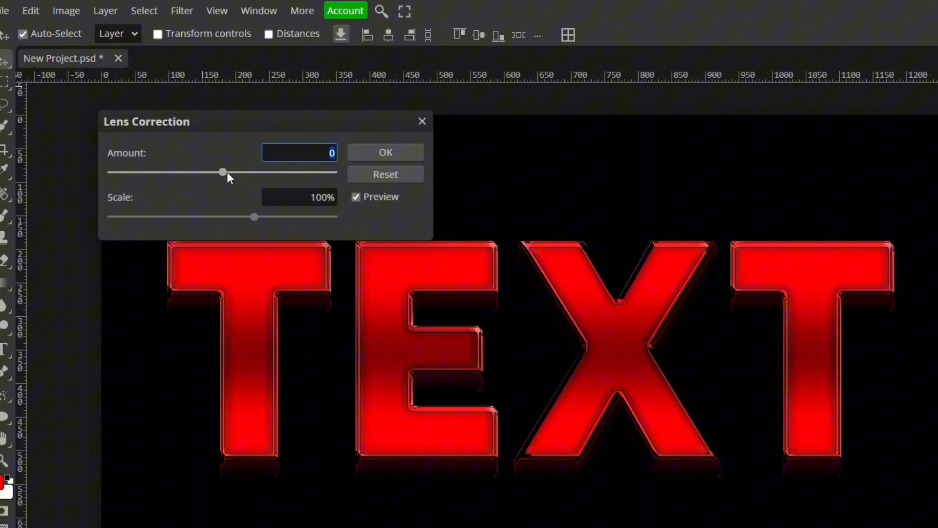
pyautogui.moveTo(223, 172); pyautogui.dragTo(243, 172)
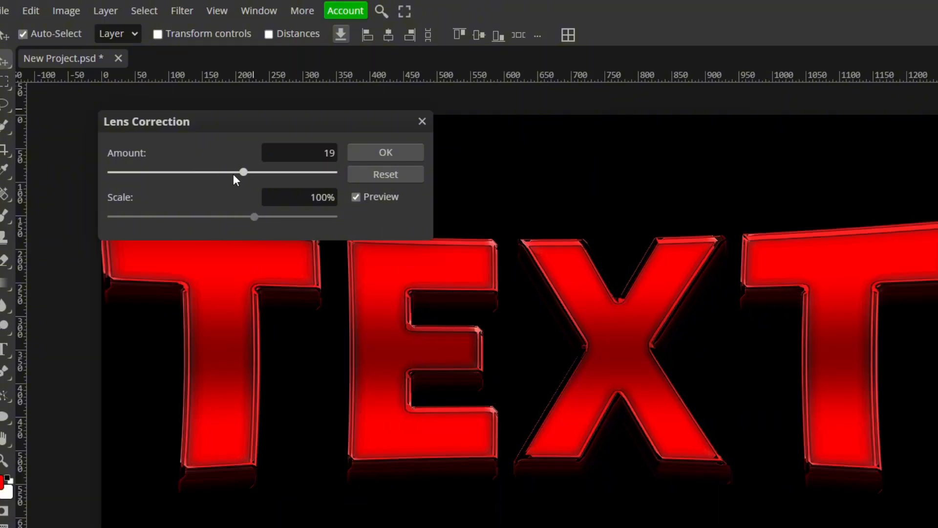
pyautogui.moveTo(243, 172); pyautogui.dragTo(233, 172)
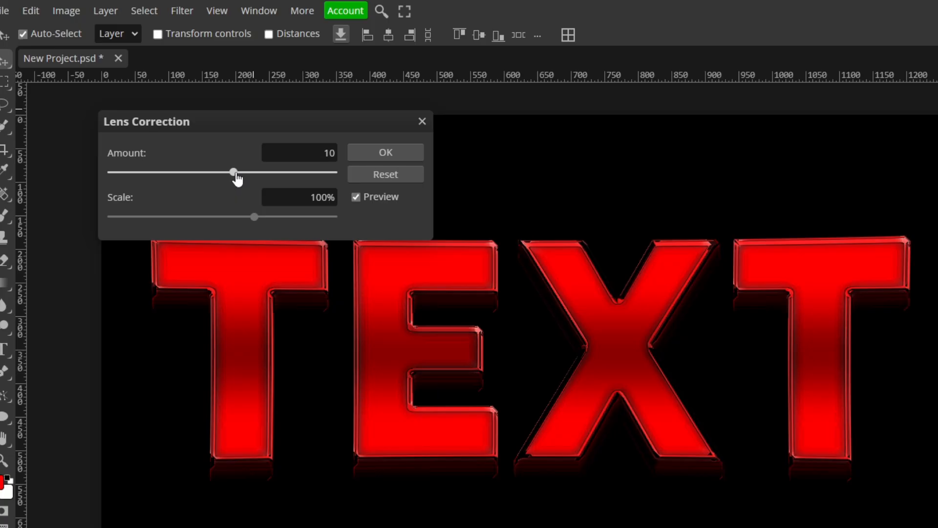
pyautogui.moveTo(233, 172); pyautogui.dragTo(240, 172)
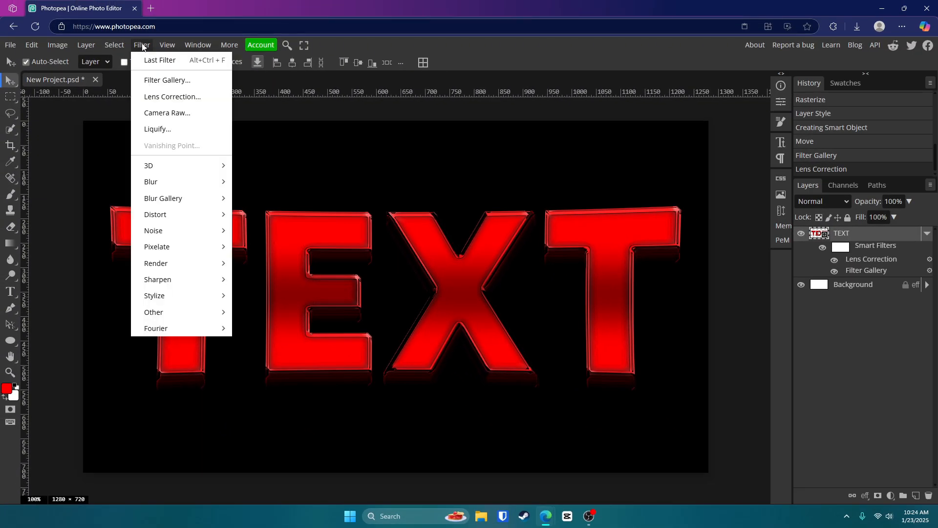
# Step: Enter Liquify and smudge the bottom of the X into a drip
pyautogui.click(158, 129)
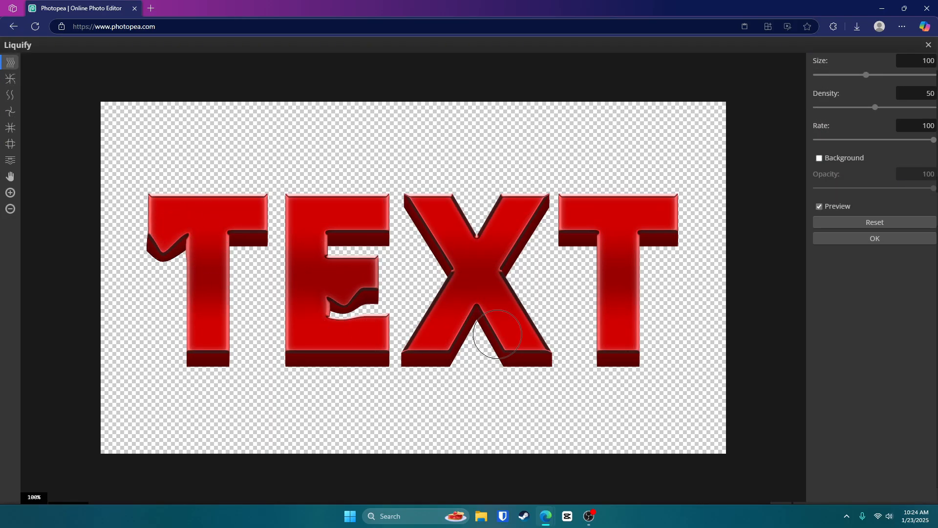
pyautogui.moveTo(493, 335); pyautogui.dragTo(628, 316)
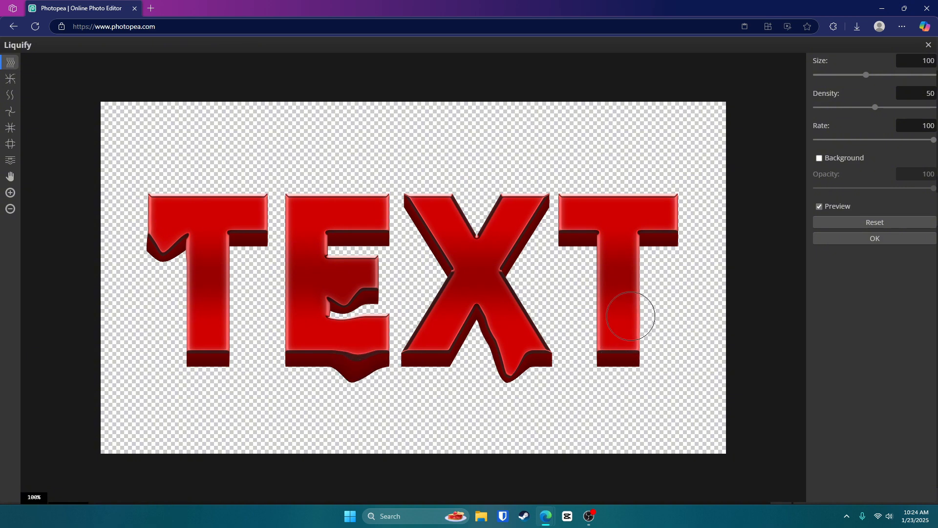